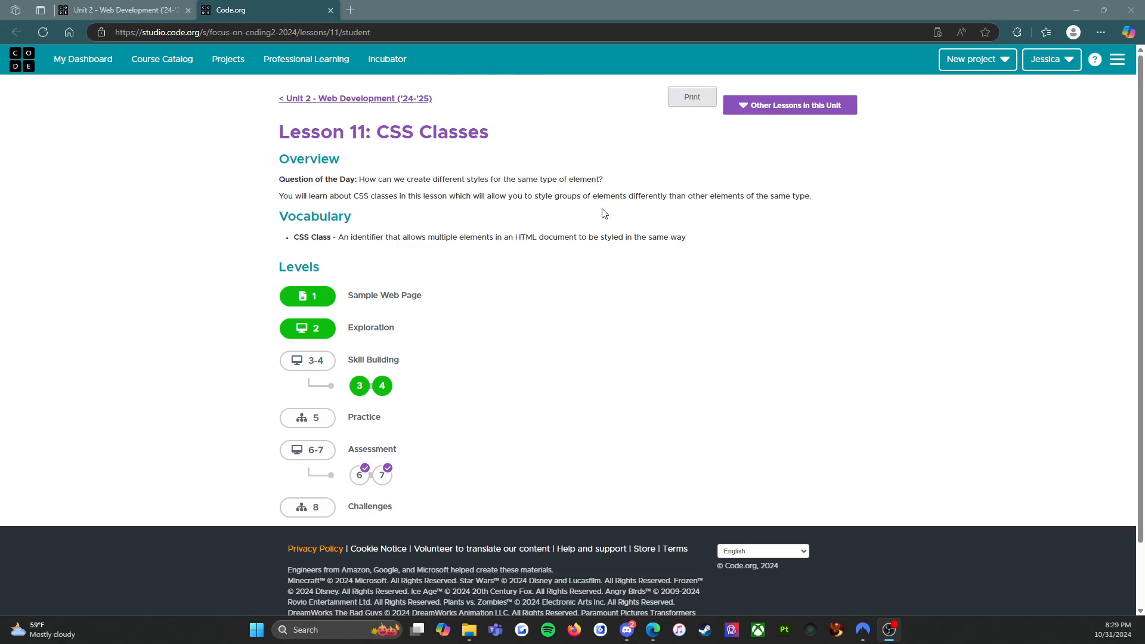
{"action": "mouse_move", "coordinate": [267, 257]}
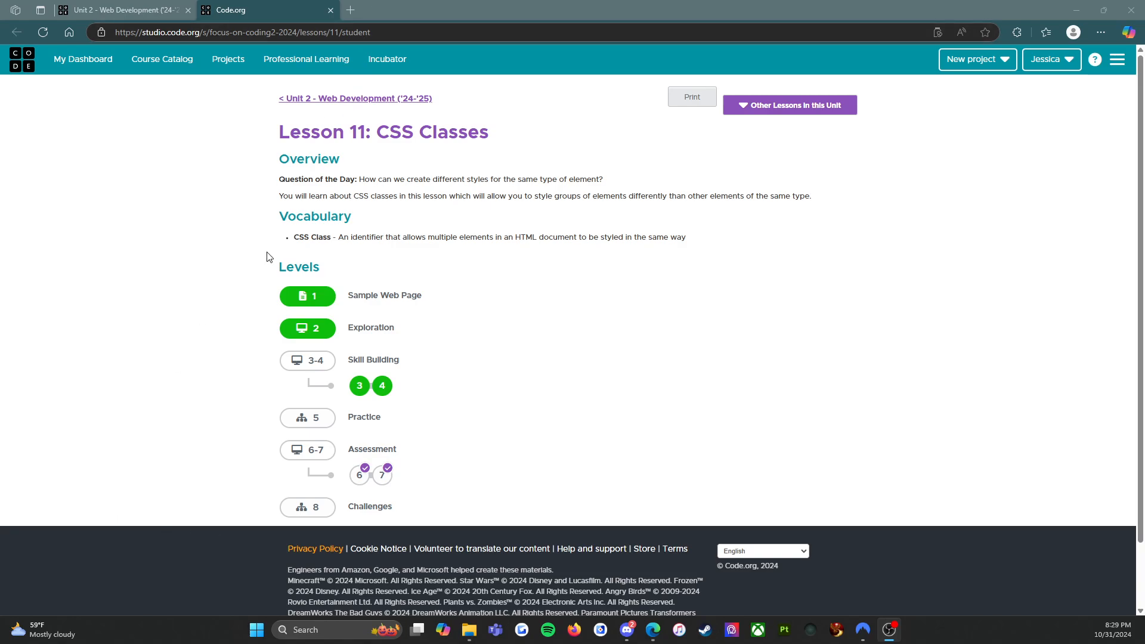
- Open level 1, 'Sample Web Page', from the Lesson 11 CSS Classes overview
{"action": "left_click", "coordinate": [307, 296]}
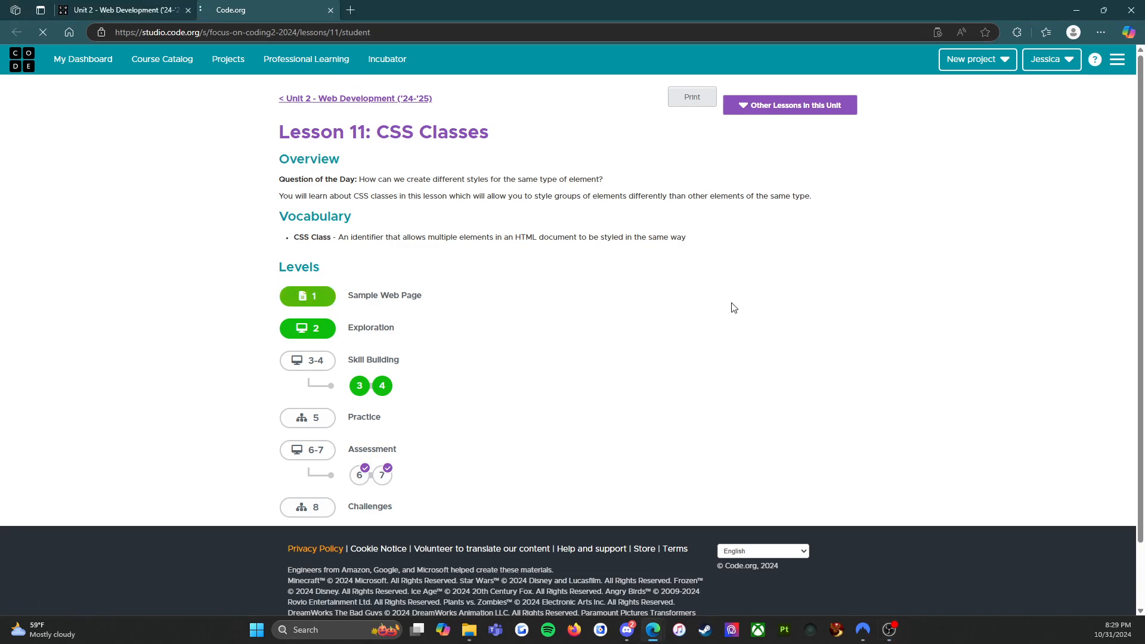
- Load the Sample Website level showing the reading-list site preview
{"action": "left_click", "coordinate": [307, 297]}
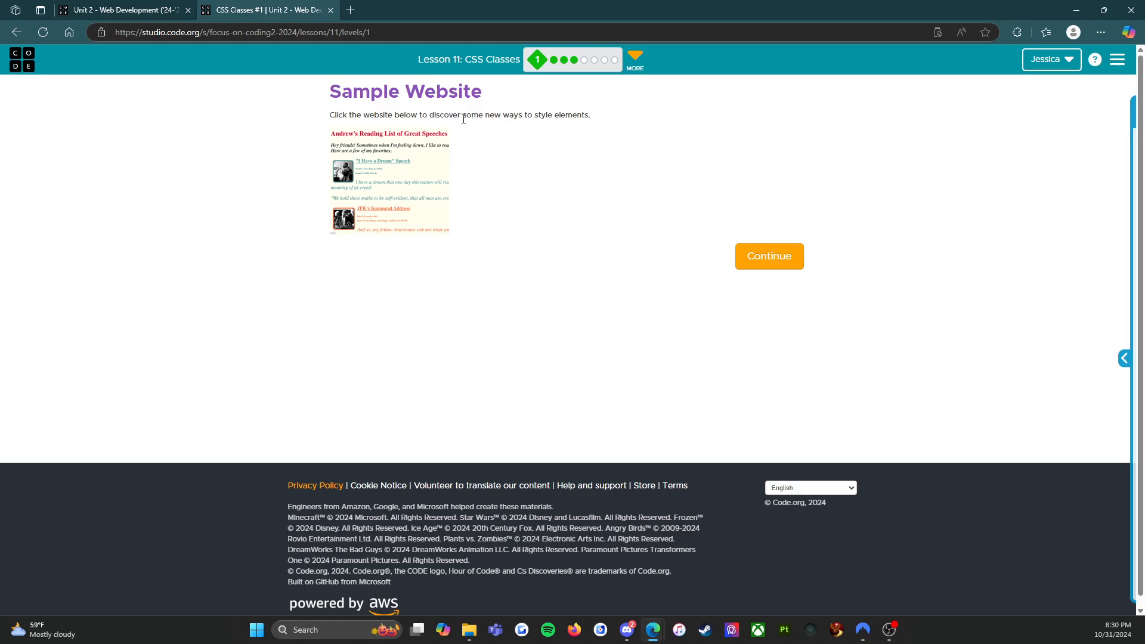
{"action": "mouse_move", "coordinate": [558, 124]}
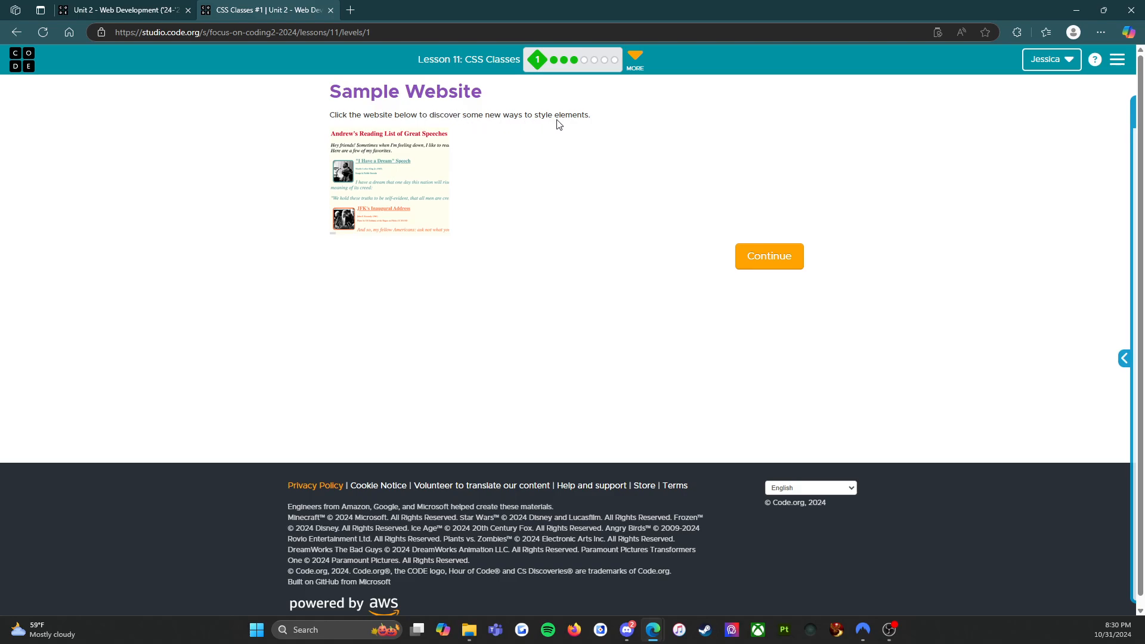
{"action": "mouse_move", "coordinate": [420, 162]}
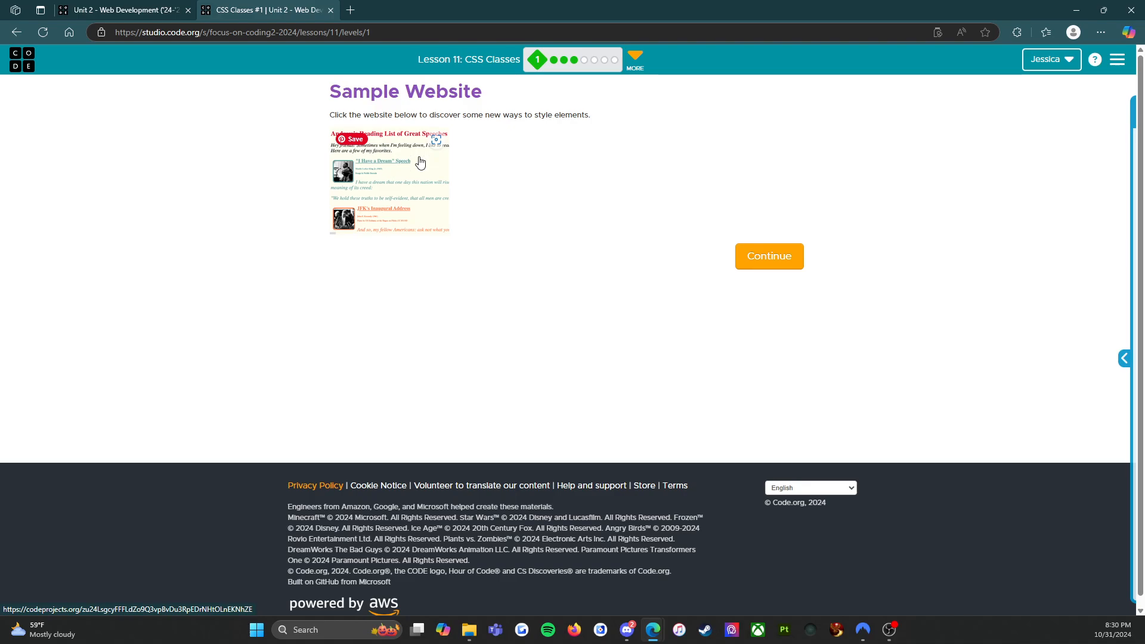
- Open Andrew's Reading List of Great Speeches full-size in a new browser tab
{"action": "left_click", "coordinate": [390, 181]}
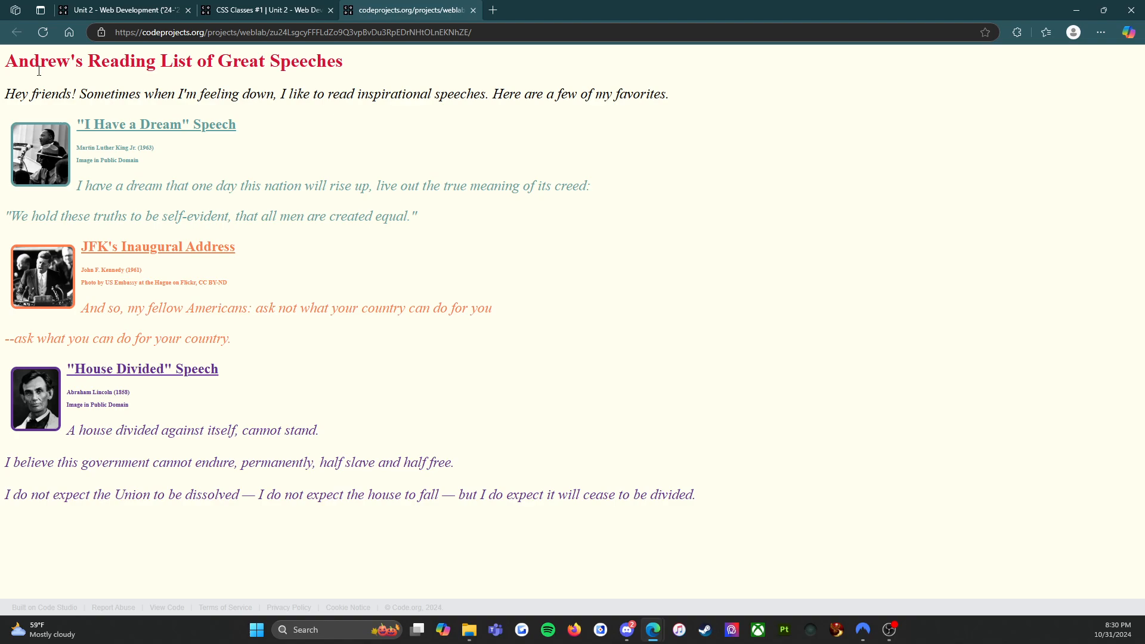
{"action": "mouse_move", "coordinate": [167, 85]}
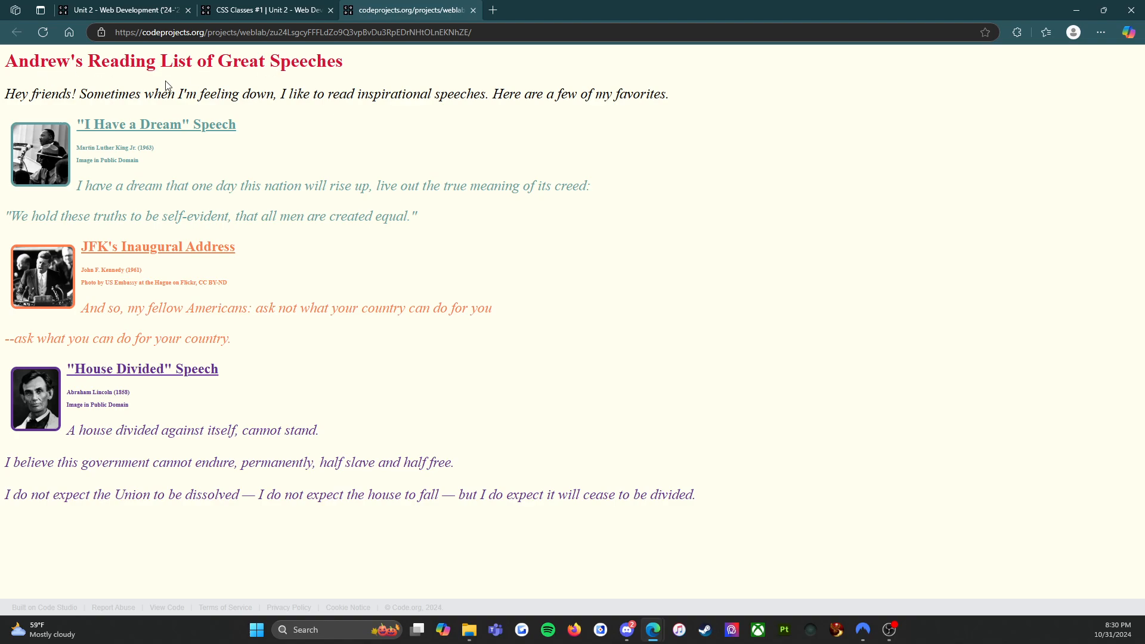
{"action": "mouse_move", "coordinate": [271, 100]}
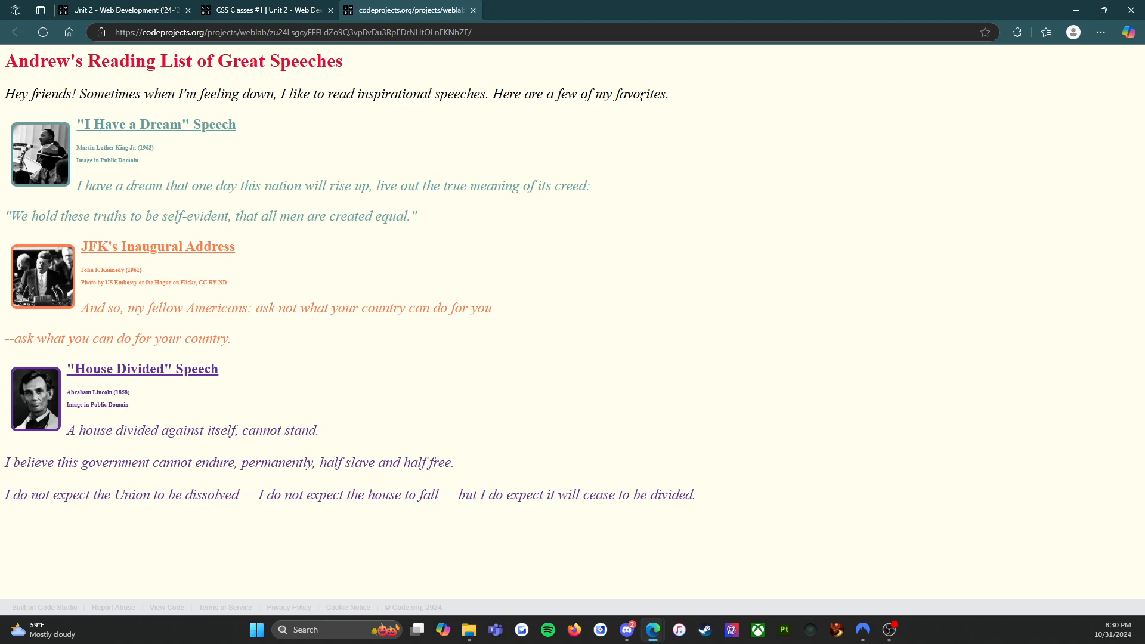
{"action": "mouse_move", "coordinate": [162, 146]}
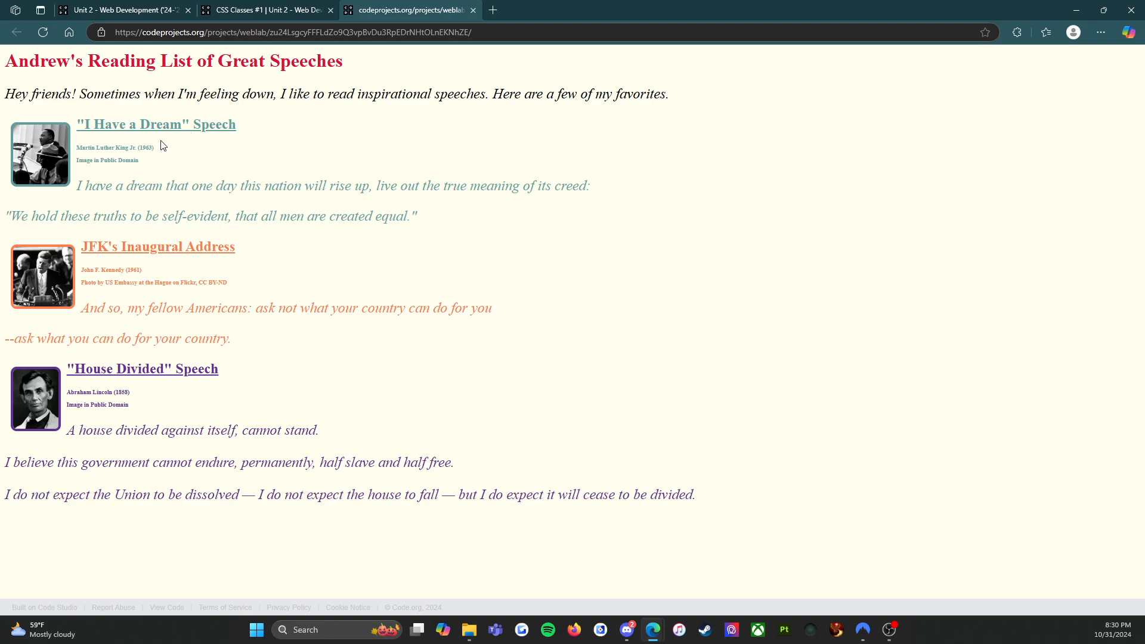
{"action": "mouse_move", "coordinate": [148, 162]}
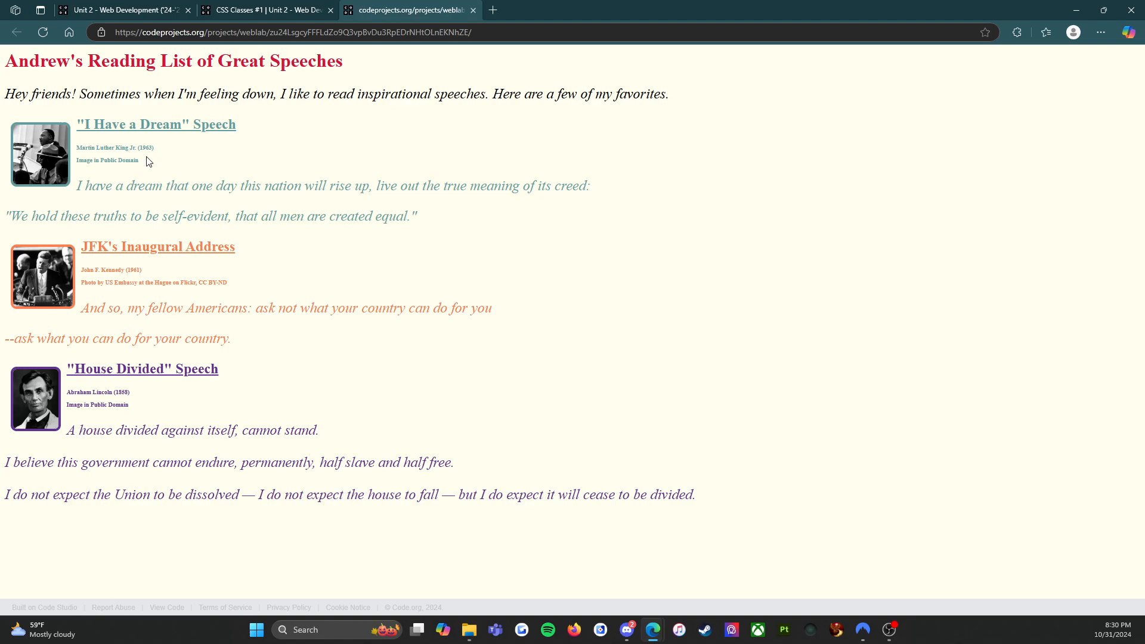
{"action": "mouse_move", "coordinate": [141, 172]}
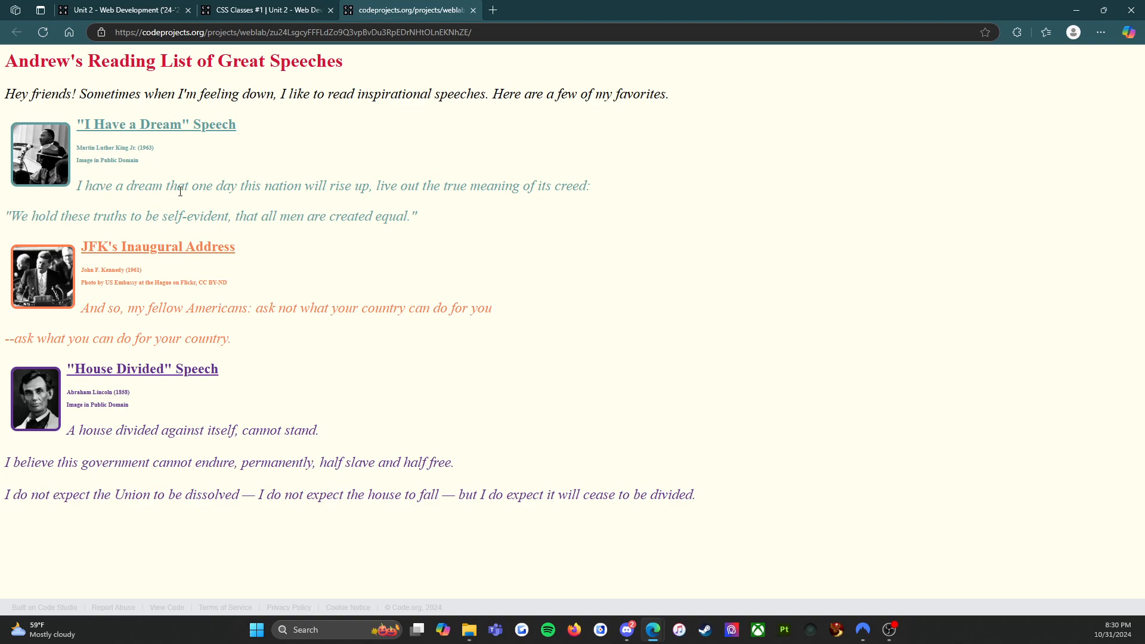
{"action": "mouse_move", "coordinate": [353, 188]}
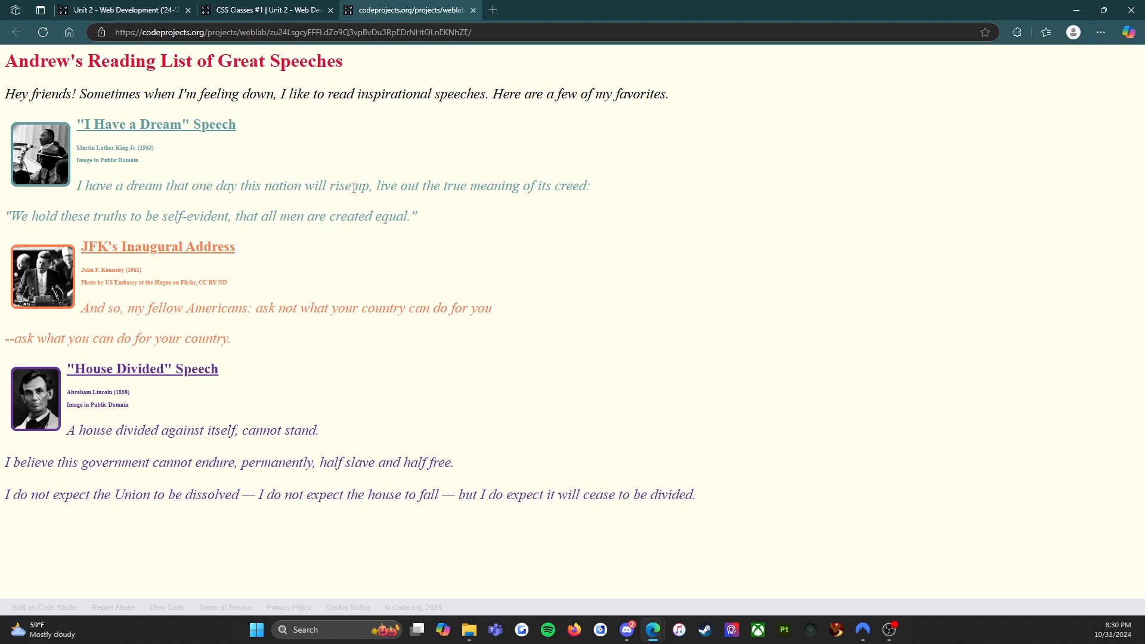
{"action": "mouse_move", "coordinate": [568, 187]}
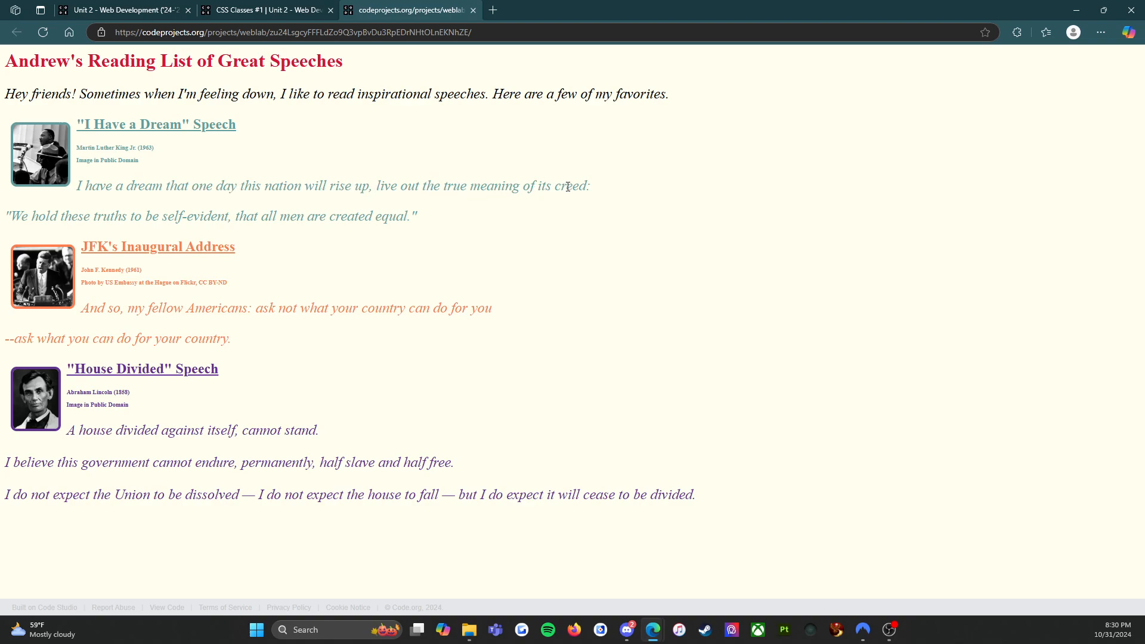
{"action": "mouse_move", "coordinate": [168, 219]}
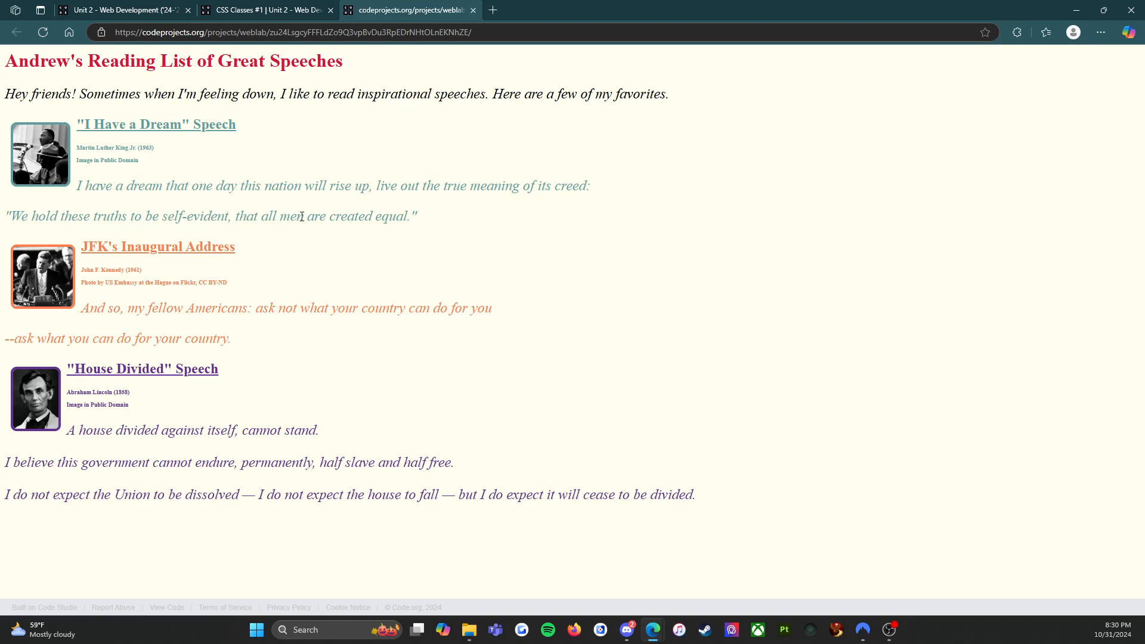
{"action": "mouse_move", "coordinate": [95, 223]}
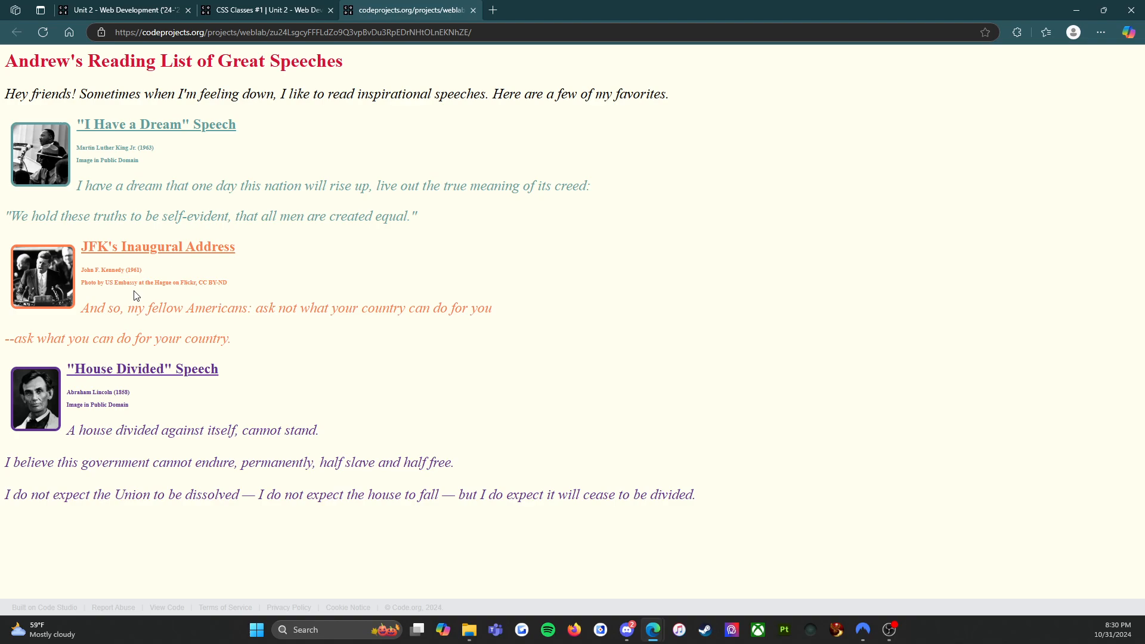
{"action": "mouse_move", "coordinate": [176, 294]}
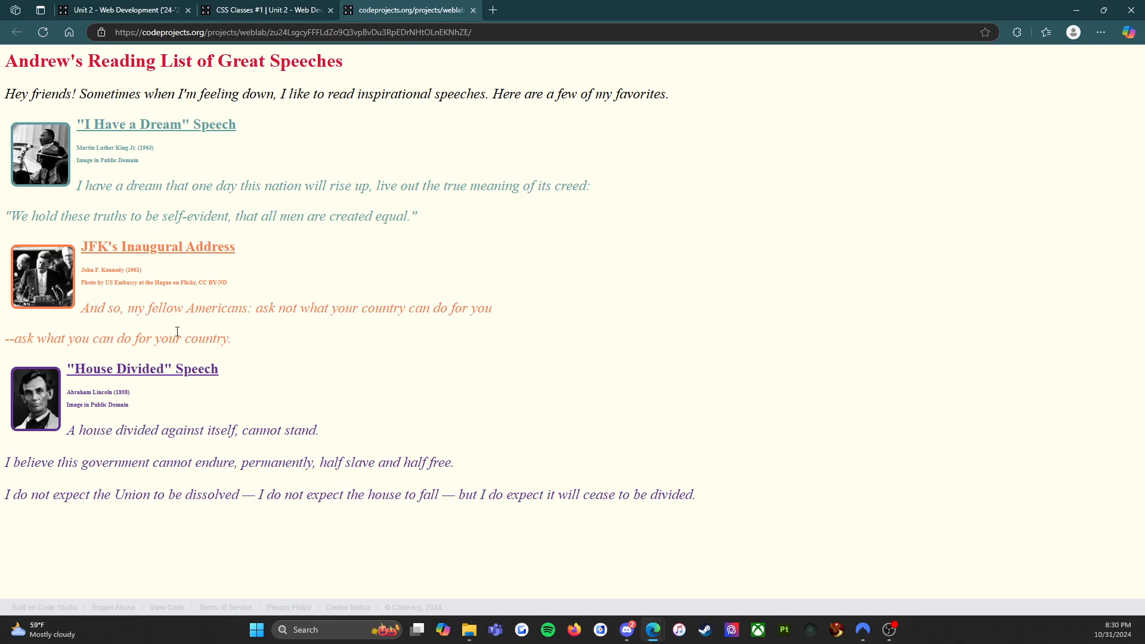
{"action": "mouse_move", "coordinate": [424, 324]}
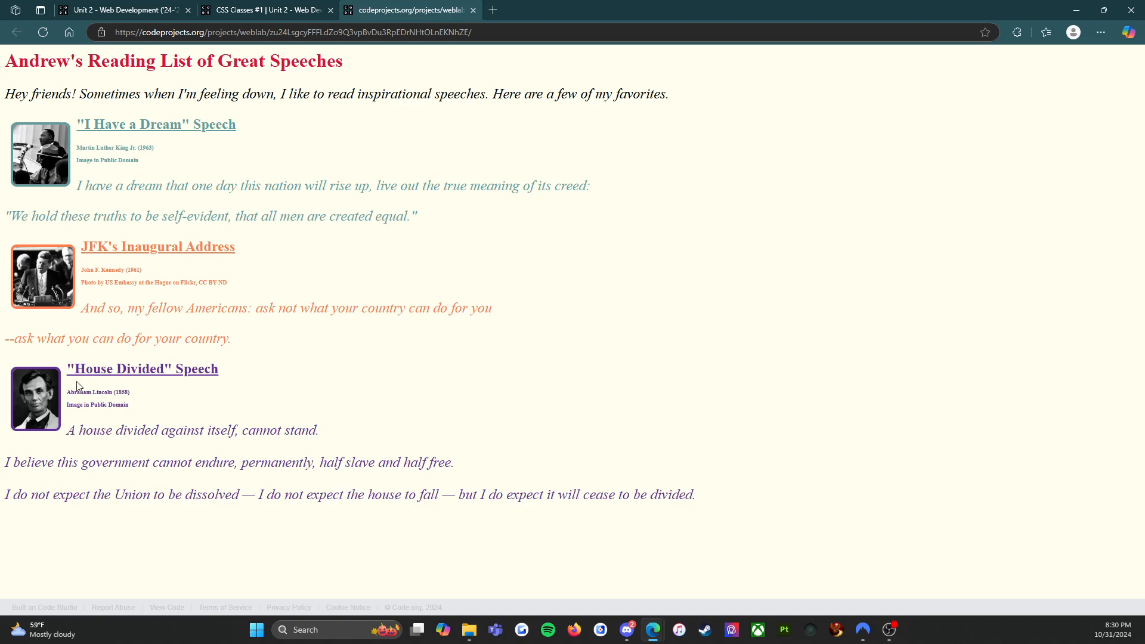
{"action": "mouse_move", "coordinate": [85, 404]}
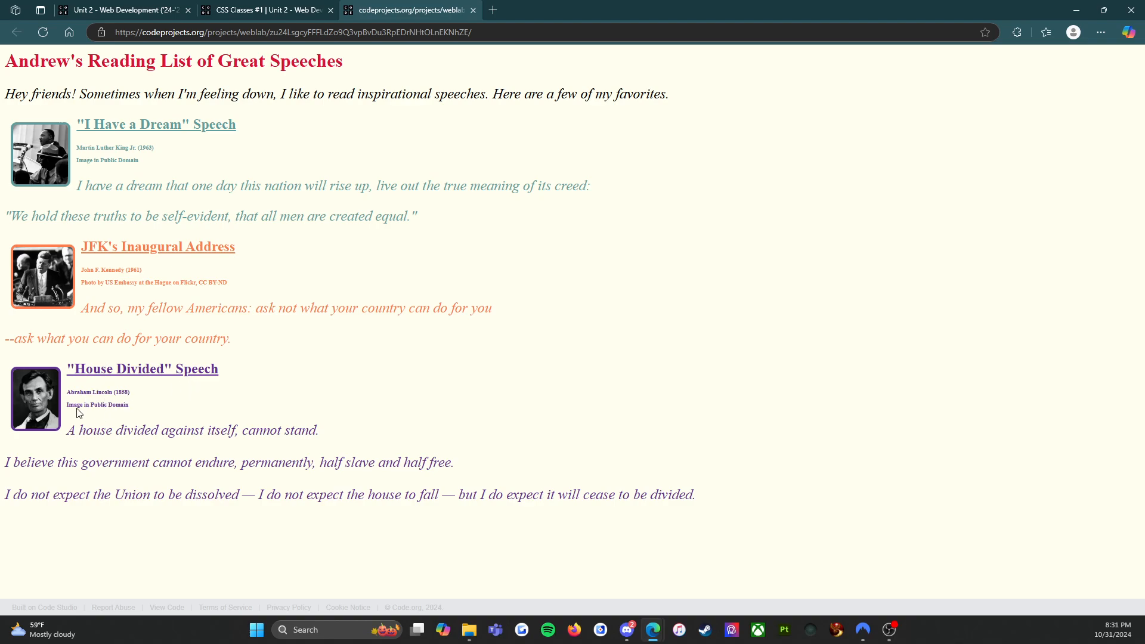
{"action": "mouse_move", "coordinate": [104, 444]}
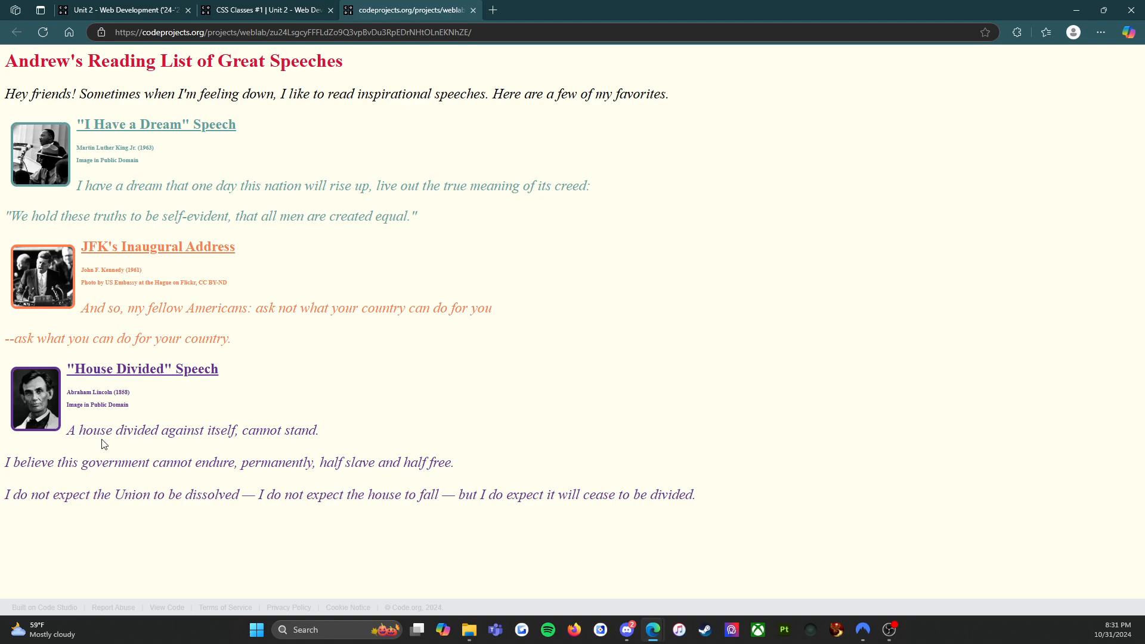
{"action": "mouse_move", "coordinate": [250, 449]}
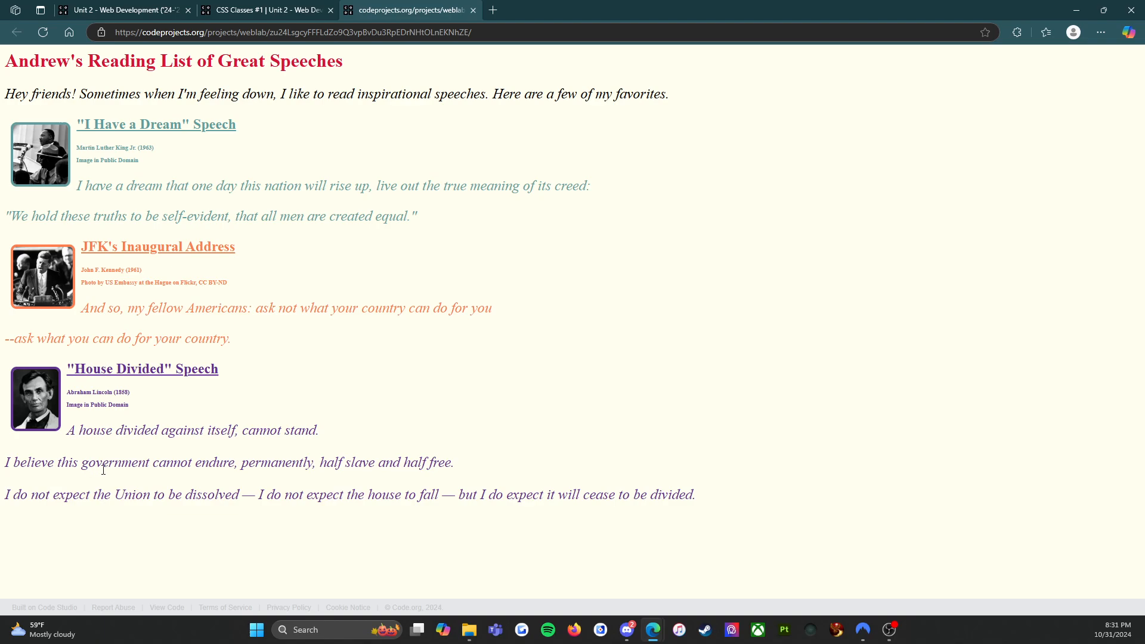
{"action": "mouse_move", "coordinate": [305, 482]}
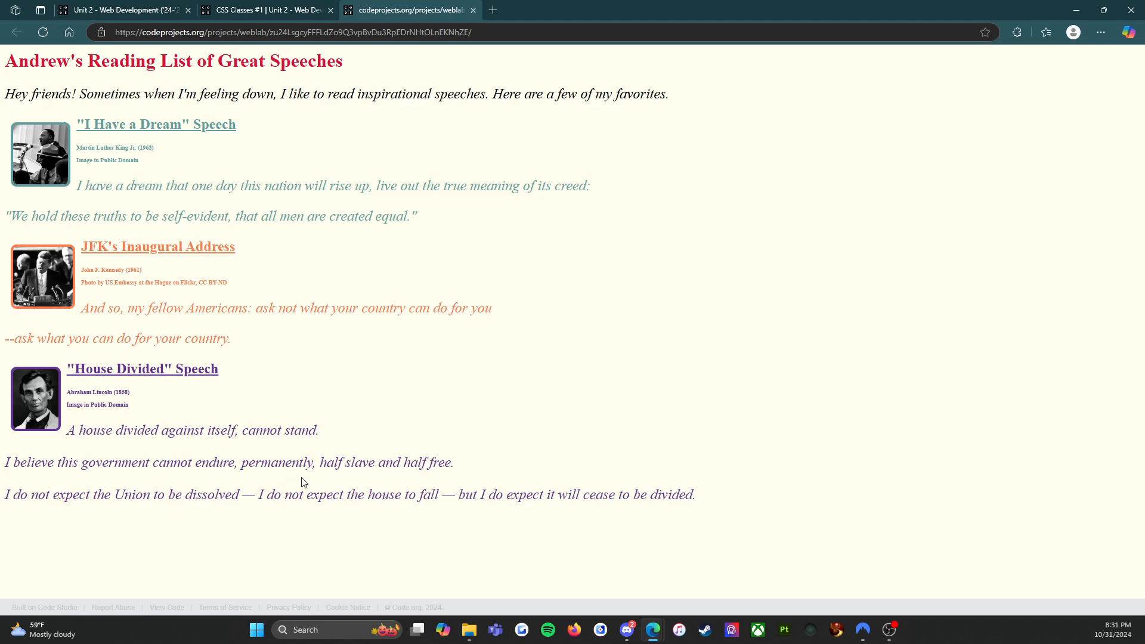
{"action": "mouse_move", "coordinate": [159, 490]}
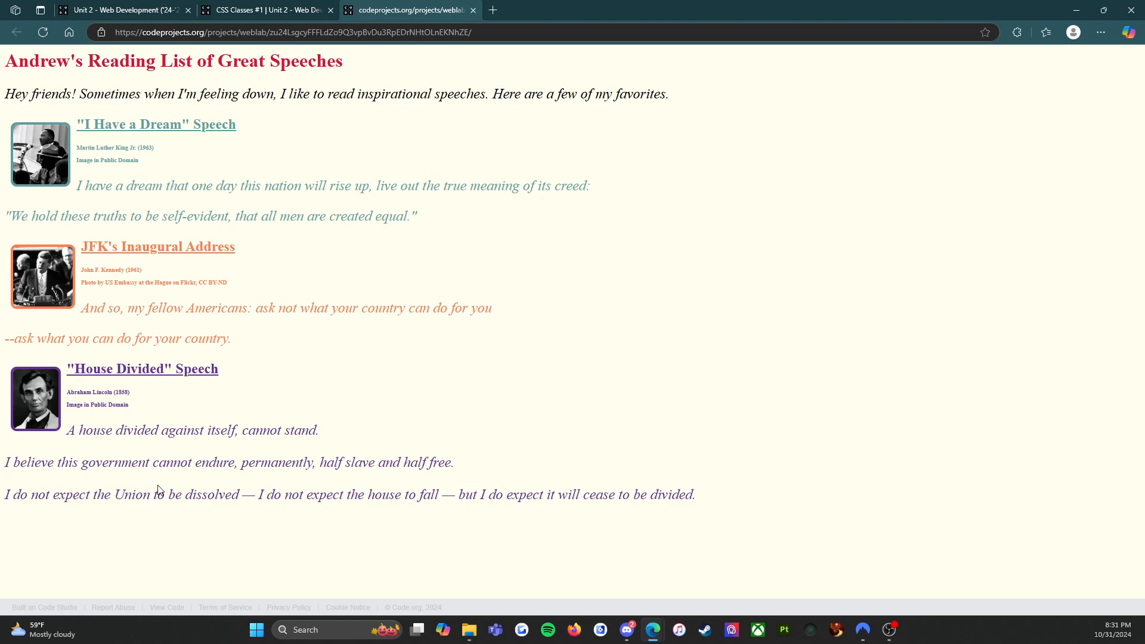
{"action": "mouse_move", "coordinate": [223, 512]}
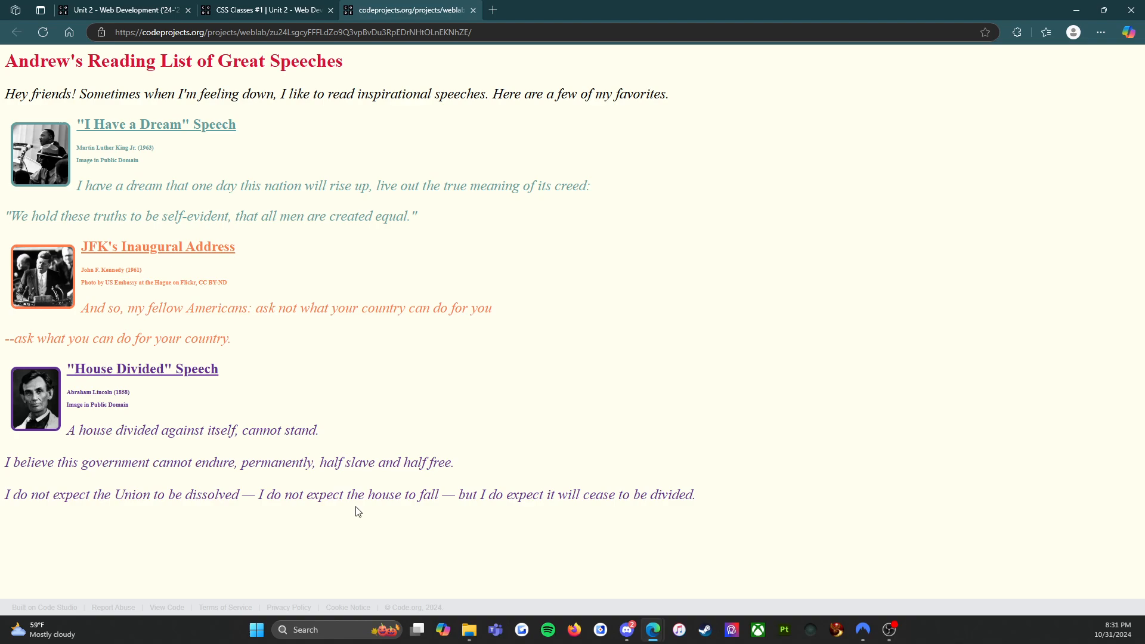
{"action": "mouse_move", "coordinate": [589, 512]}
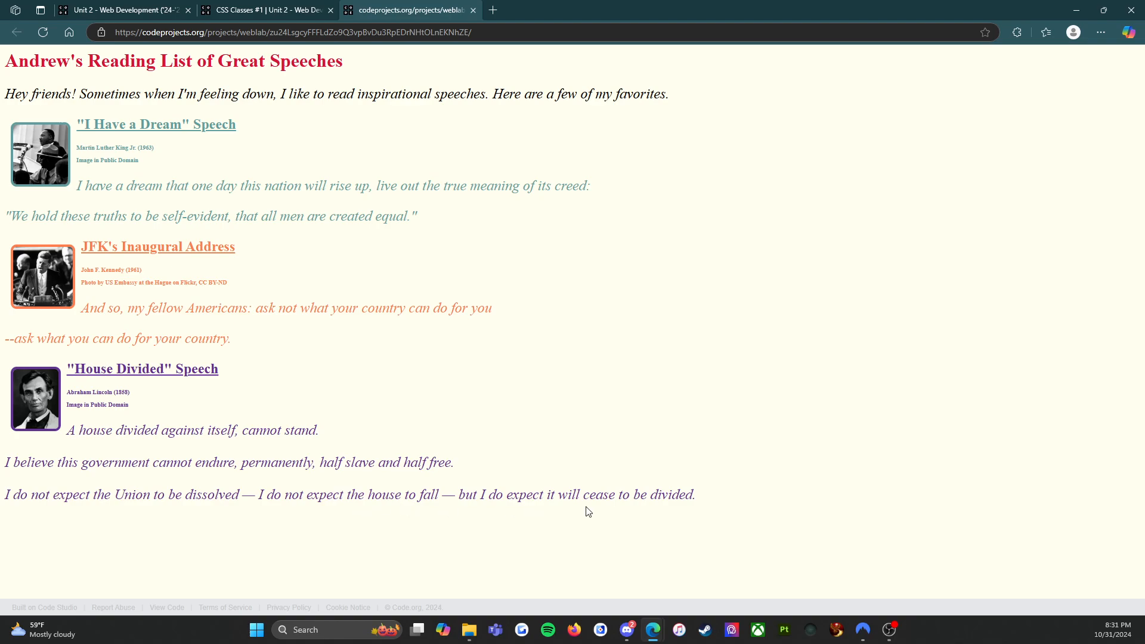
{"action": "mouse_move", "coordinate": [687, 513]}
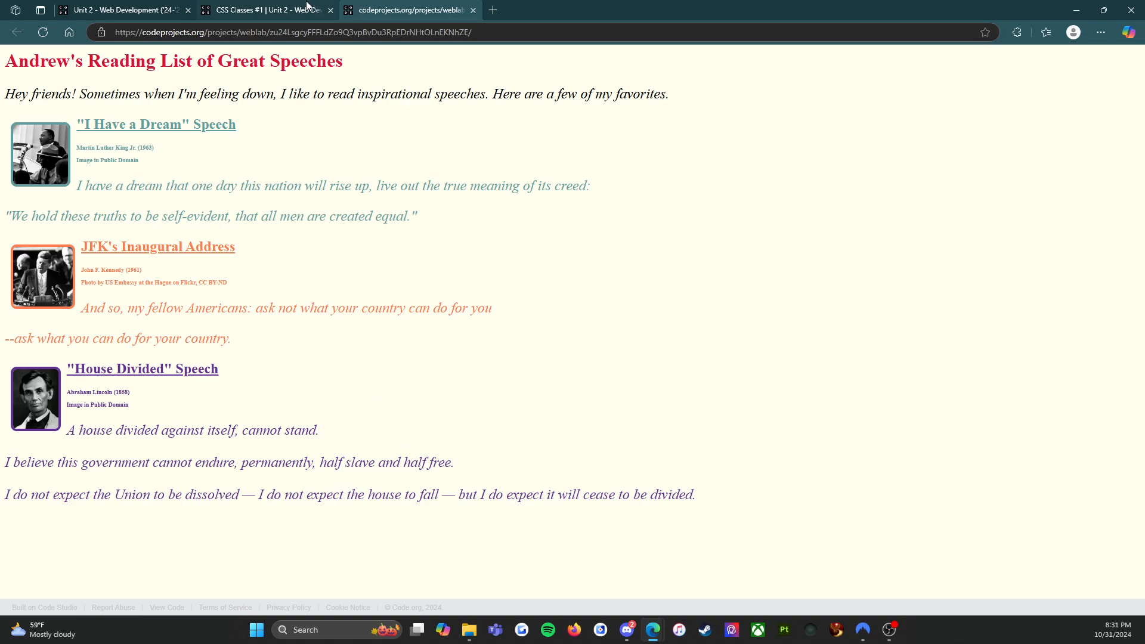
- Switch between the speeches site tab and the 'CSS Classes #1' tab, ending on the level page
{"action": "left_click", "coordinate": [266, 9]}
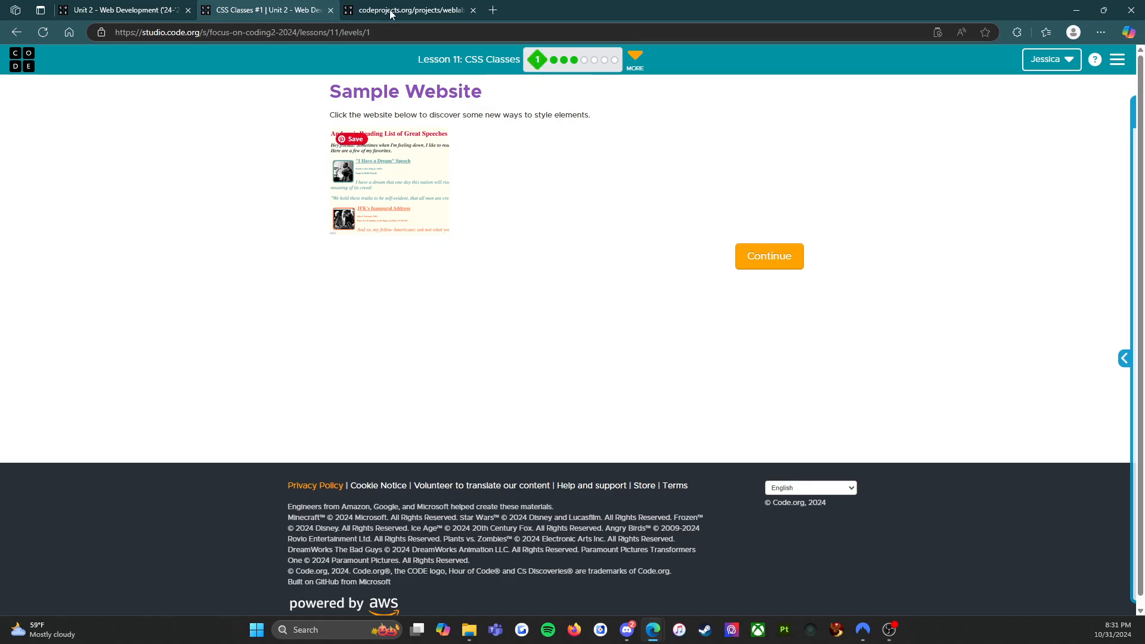
{"action": "left_click", "coordinate": [409, 10]}
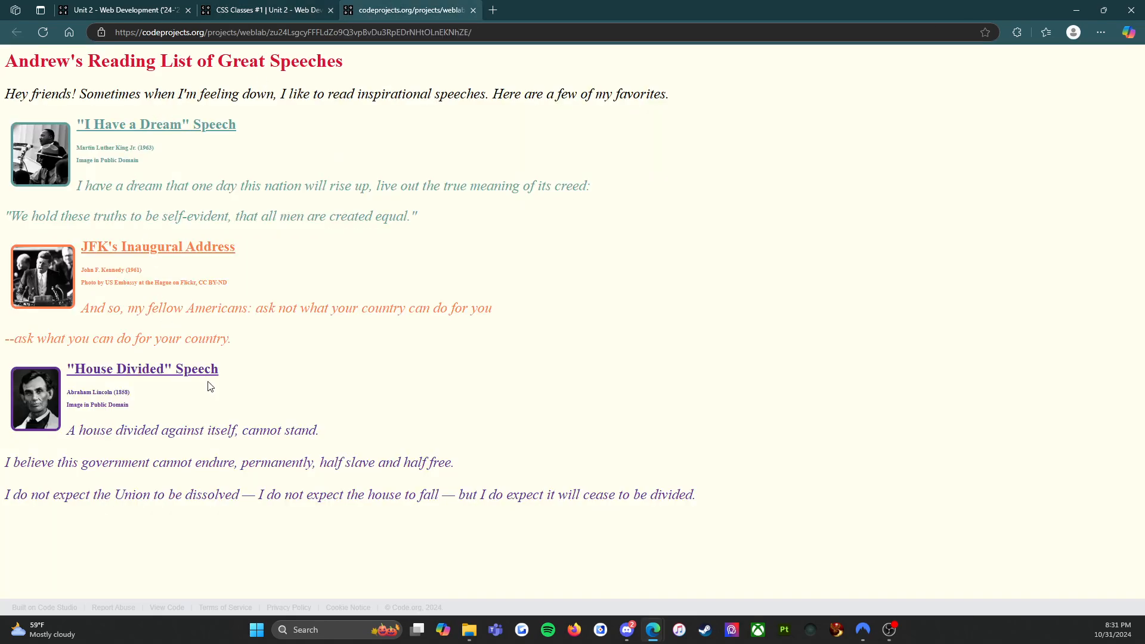
{"action": "left_click", "coordinate": [262, 11]}
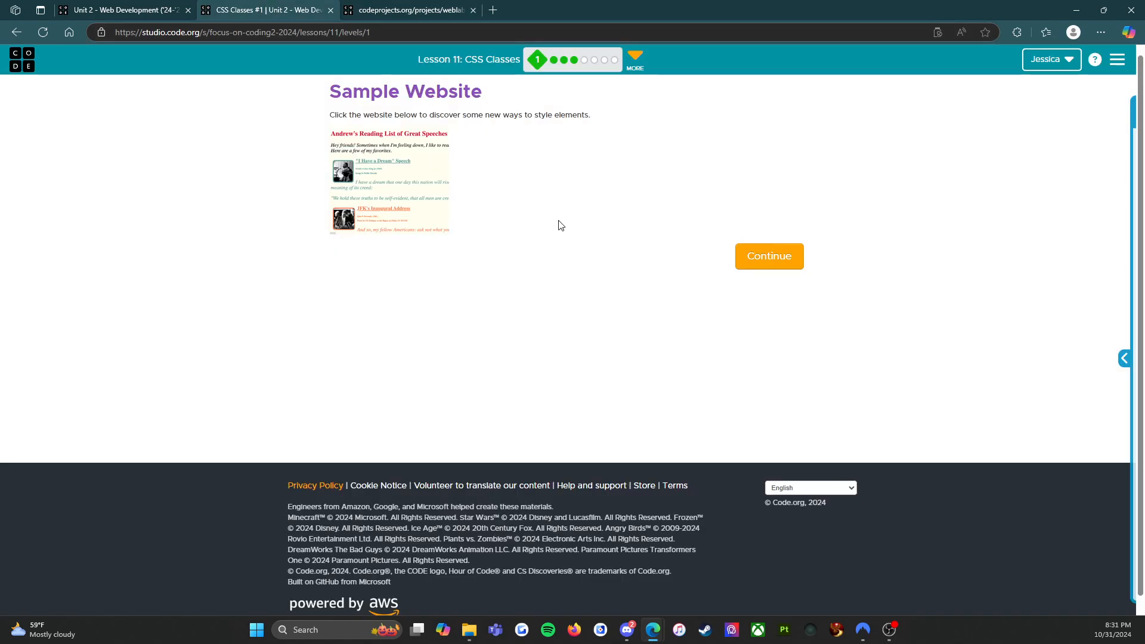
{"action": "mouse_move", "coordinate": [728, 282]}
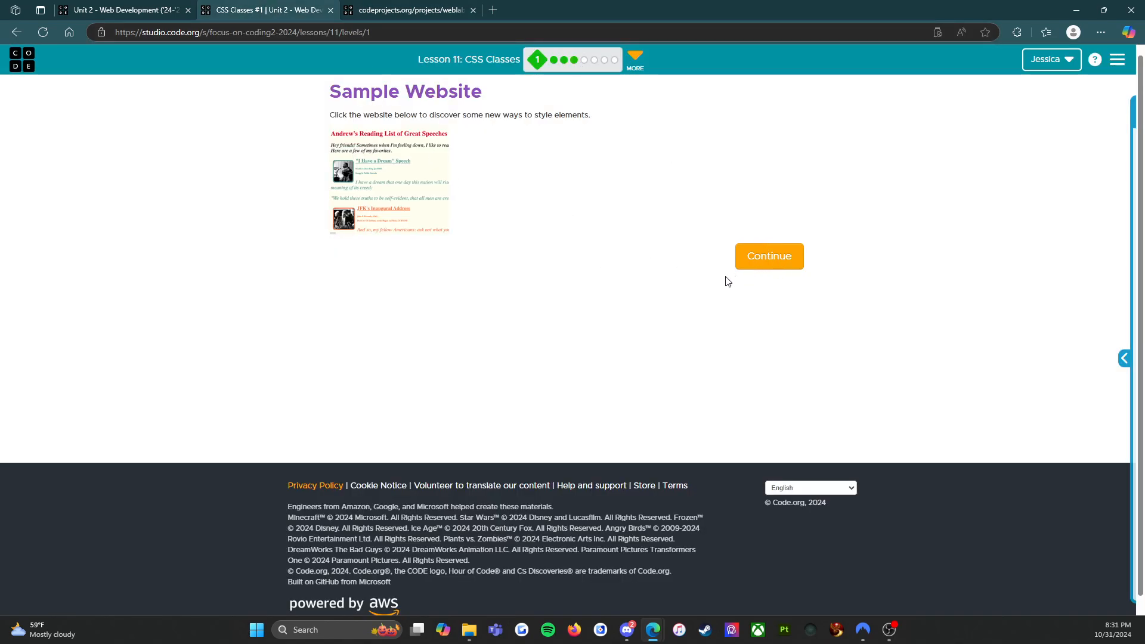